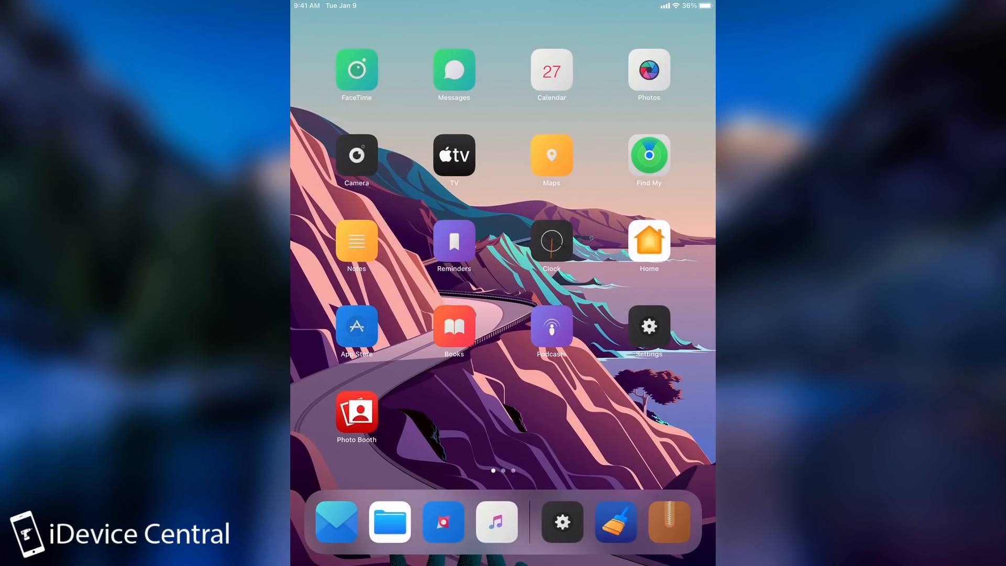
Swipe to the second Home Screen page holding Cydia, Filza and iCleaner.
scroll(left, 3)
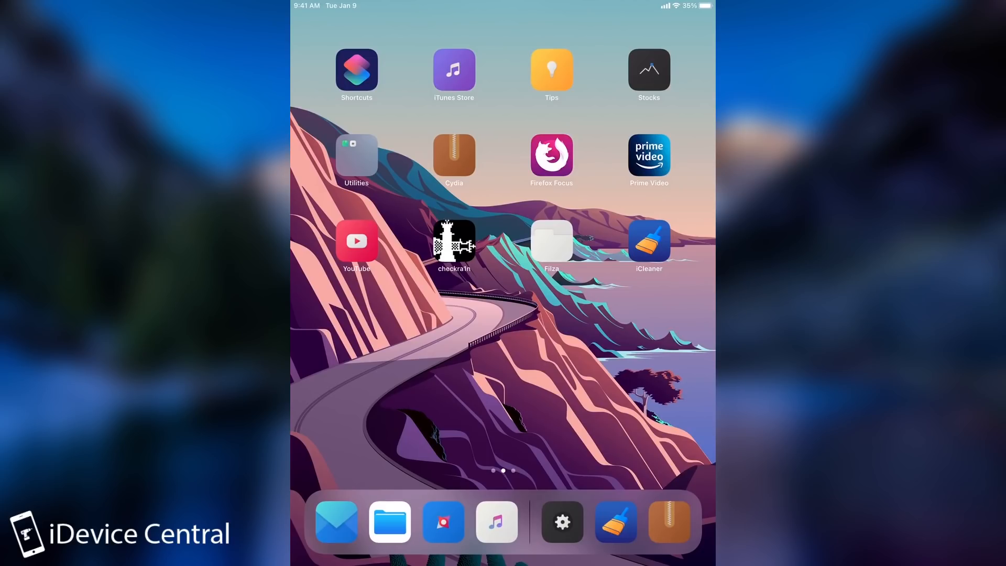
Browse Filza's root and Applications folders, then return to the Home Screen.
click(388, 524)
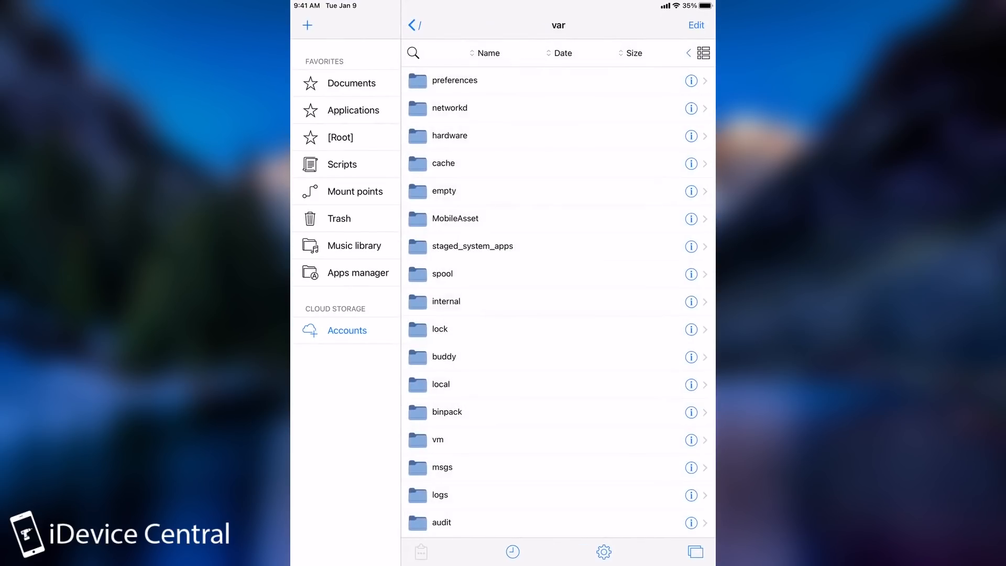
click(413, 24)
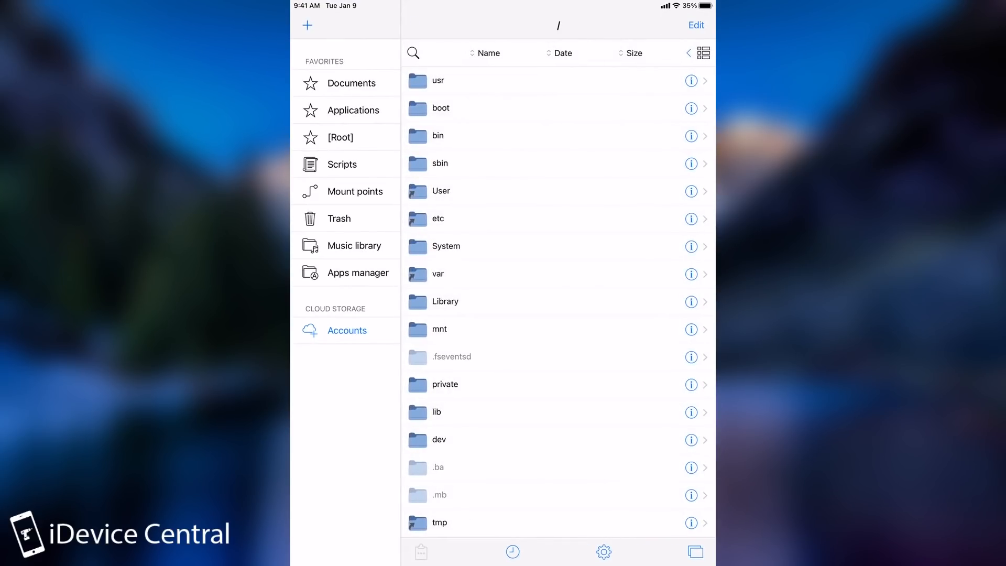
scroll(down, 3)
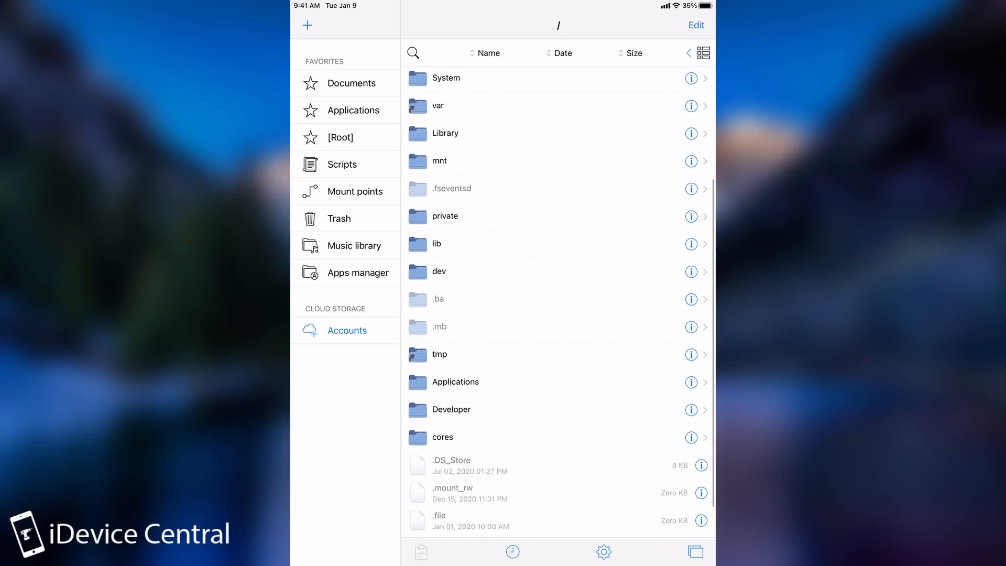
click(455, 381)
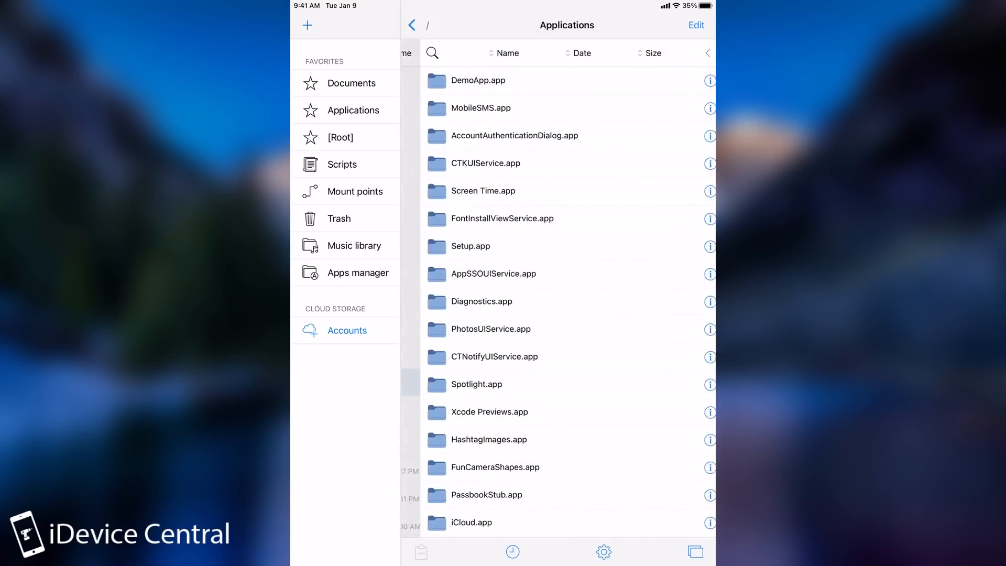
scroll(down, 3)
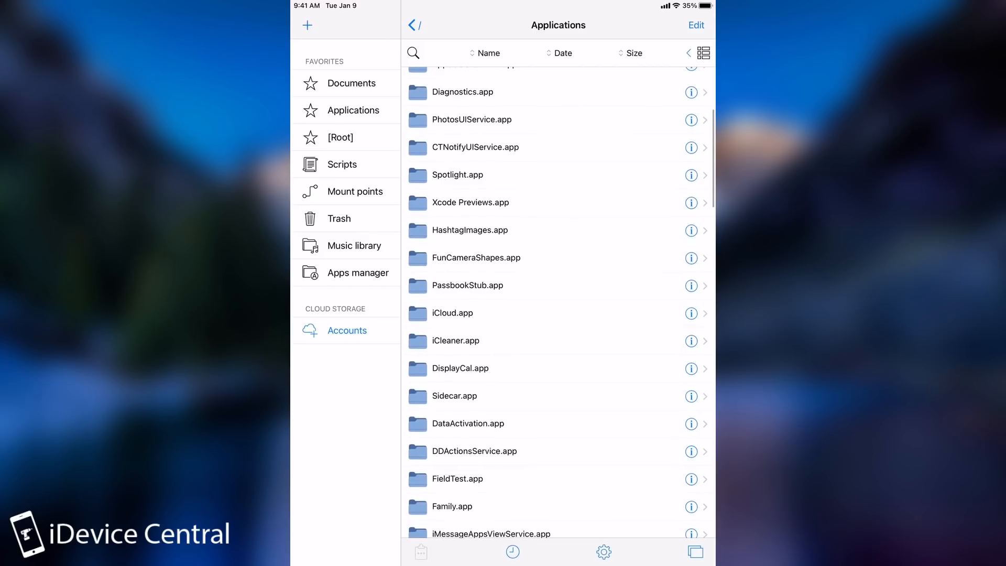
click(413, 25)
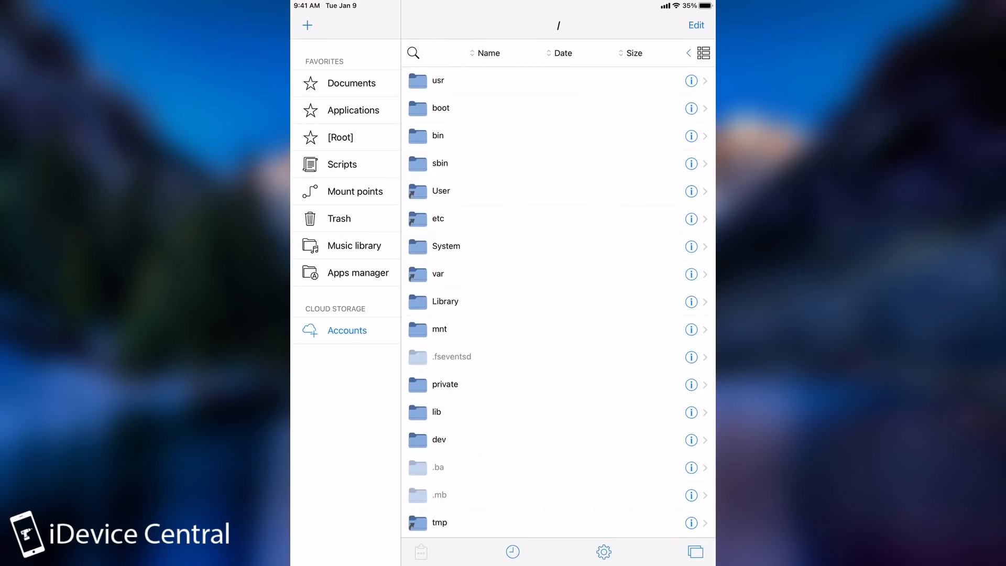
key(home)
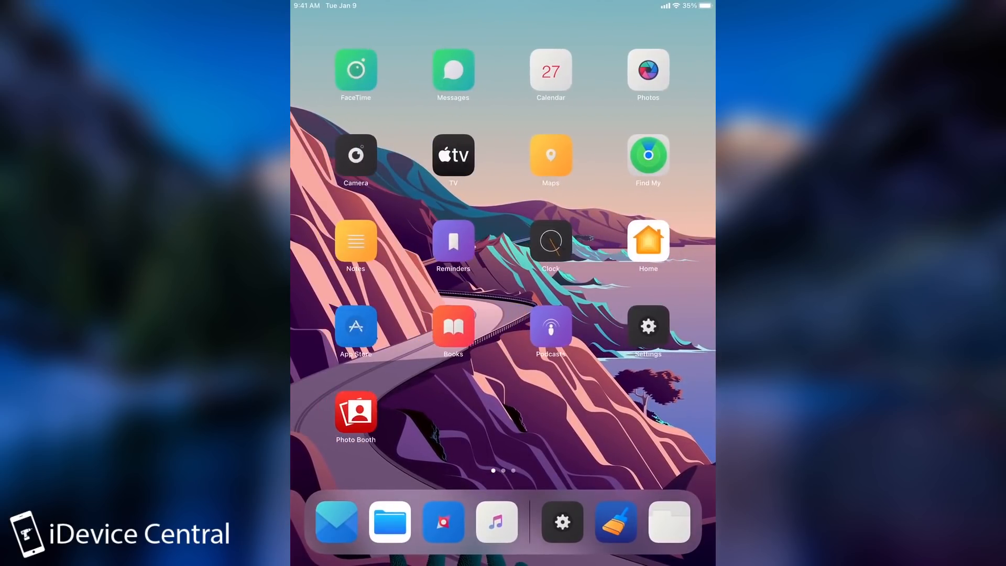
Launch Cydia and look over its Home page.
scroll(left, 3)
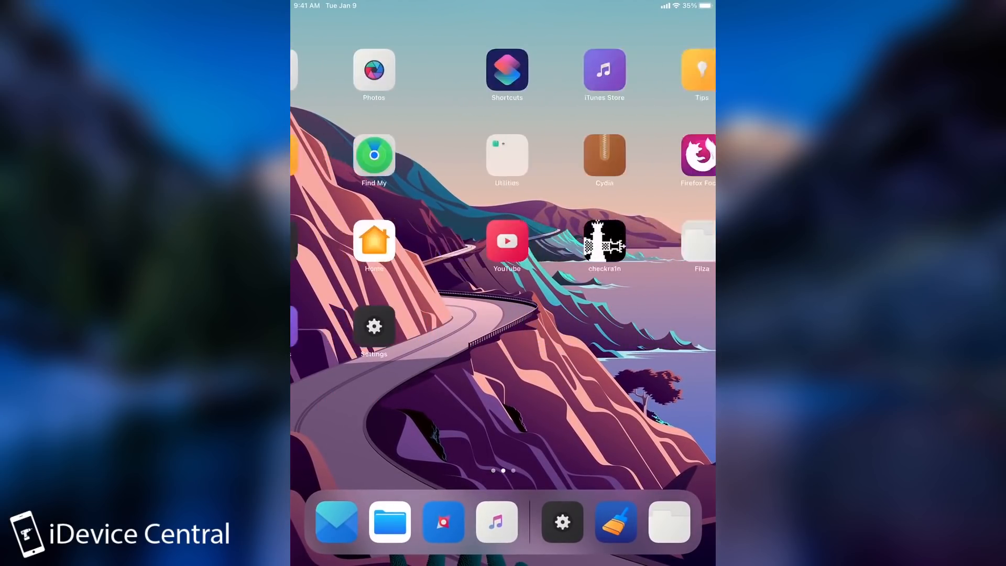
click(604, 242)
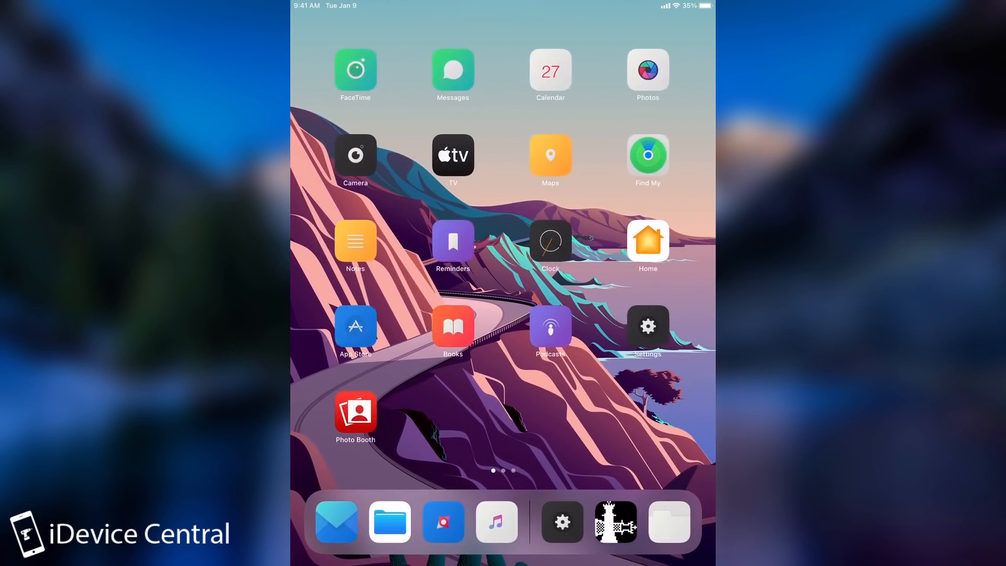
scroll(left, 3)
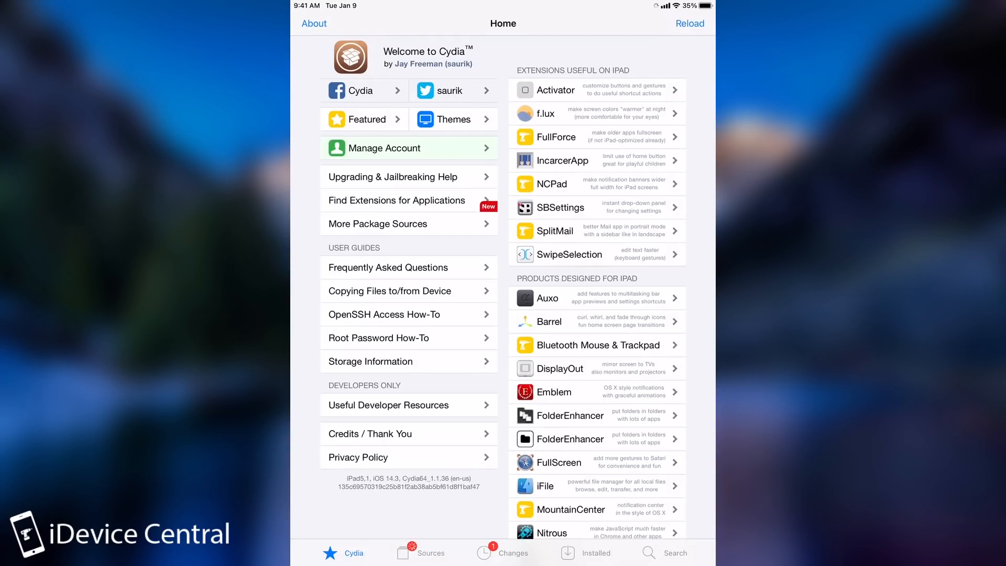
scroll(down, 3)
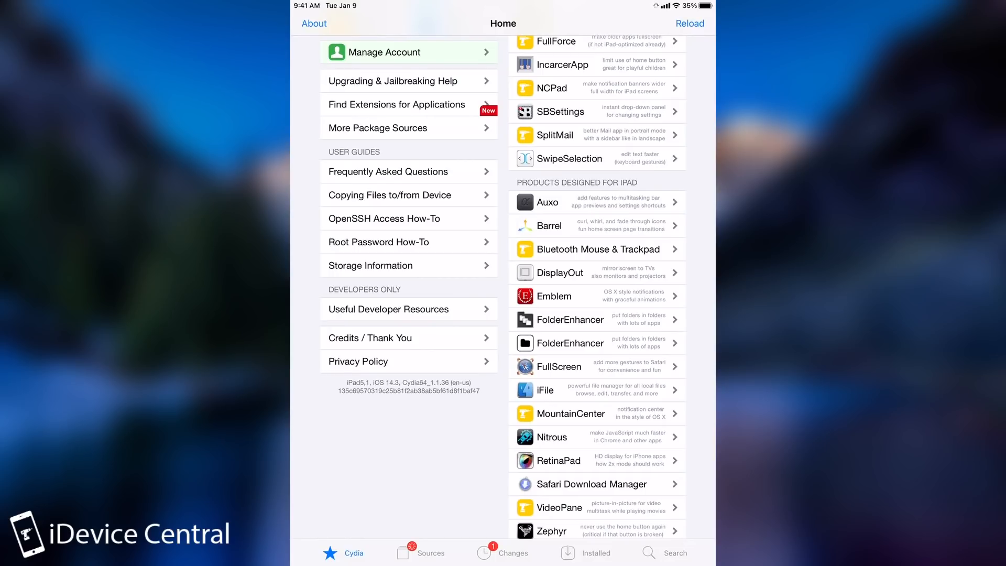
scroll(down, 3)
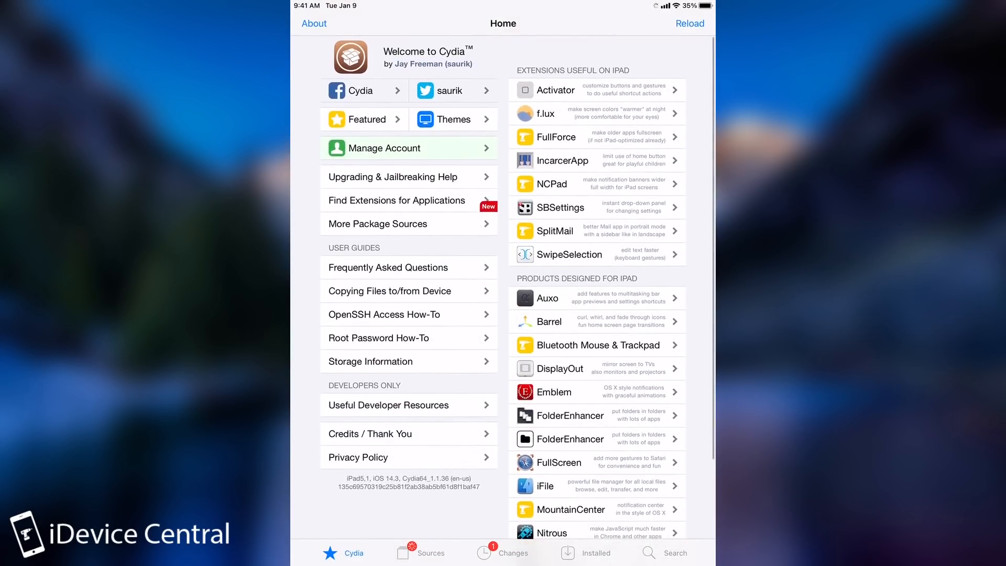
Review Cydia's Sources list and the Installed packages list.
click(417, 553)
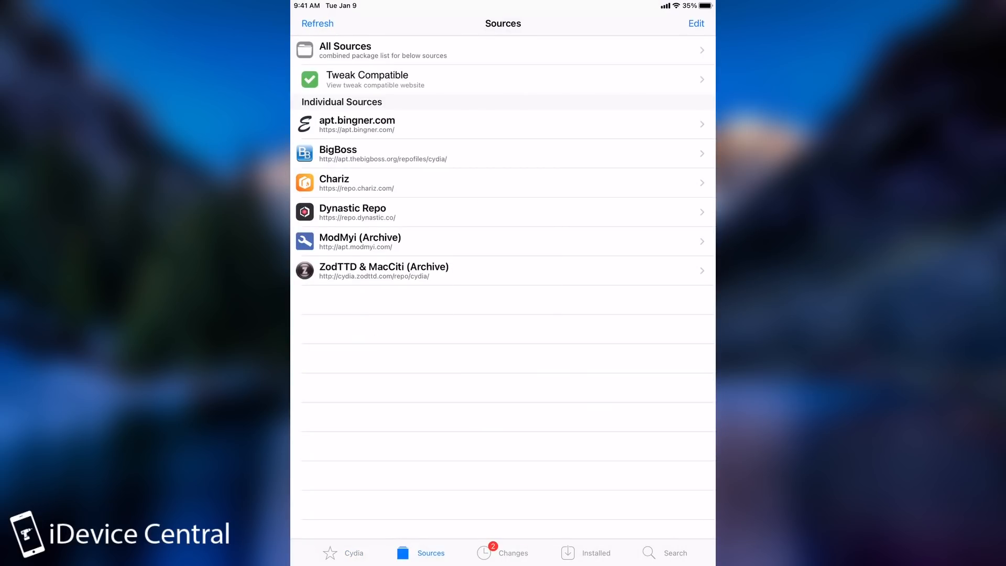
click(598, 553)
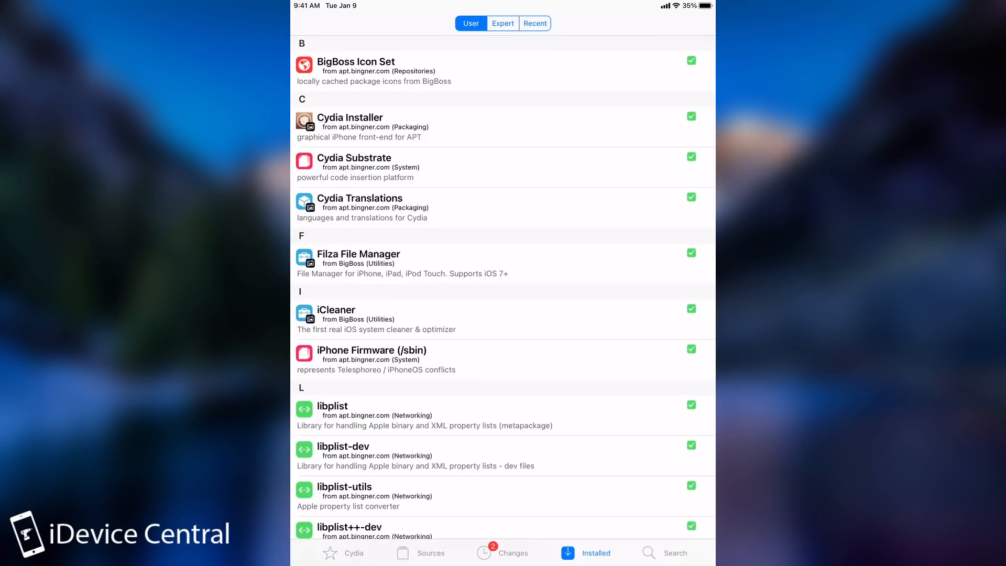
scroll(down, 3)
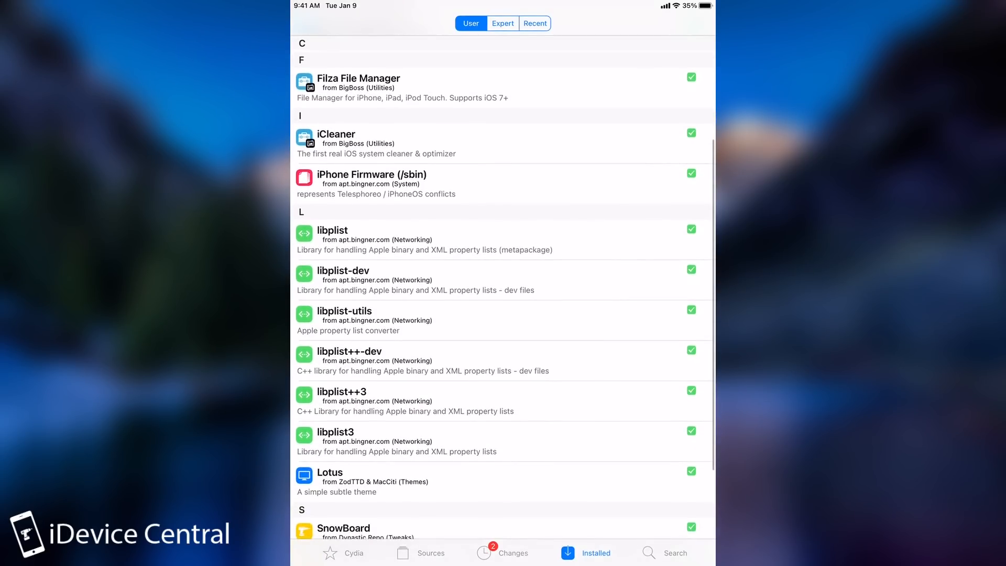
scroll(down, 3)
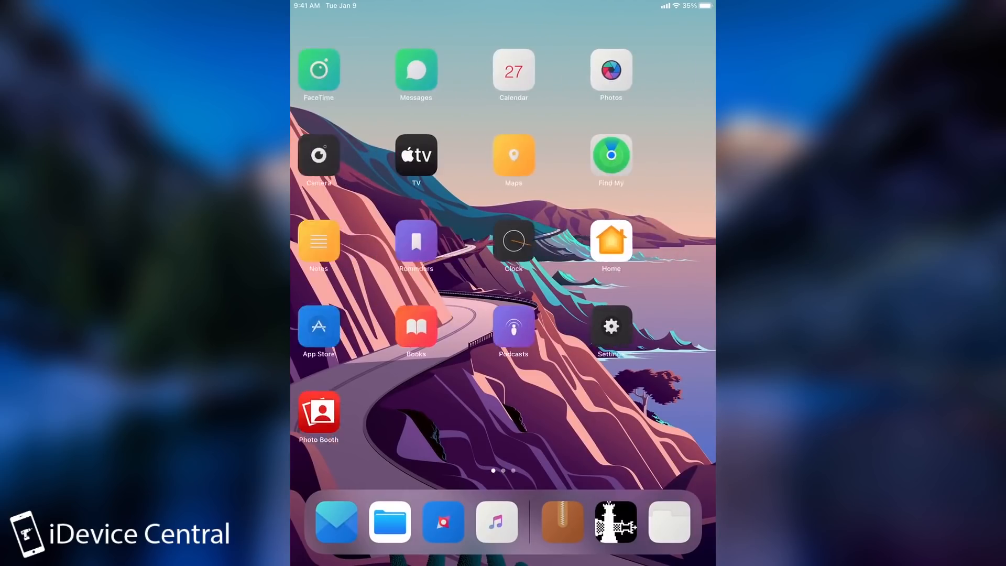
Review iPad Storage in Settings including the Other data details, then go Home.
click(611, 327)
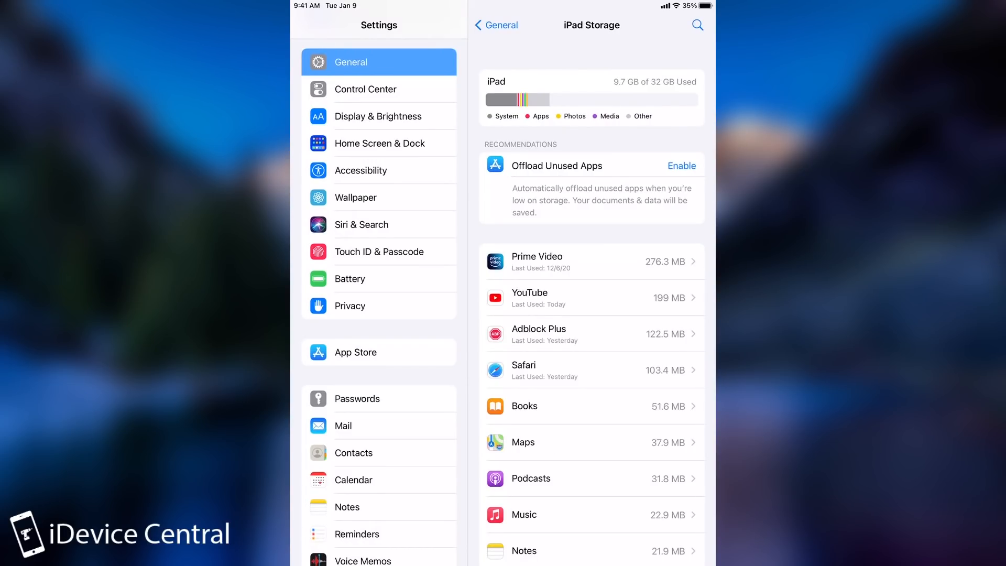
scroll(down, 3)
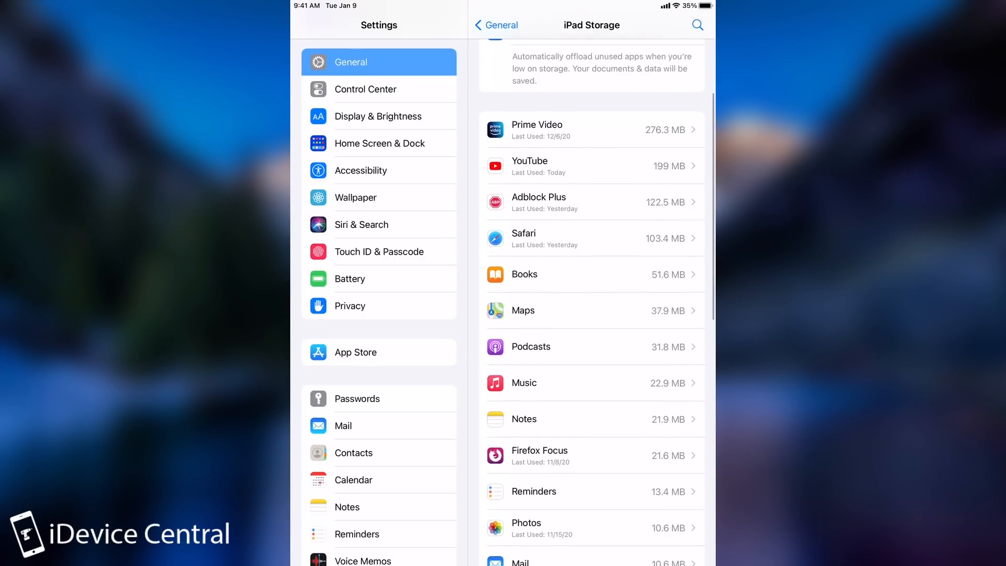
scroll(down, 3)
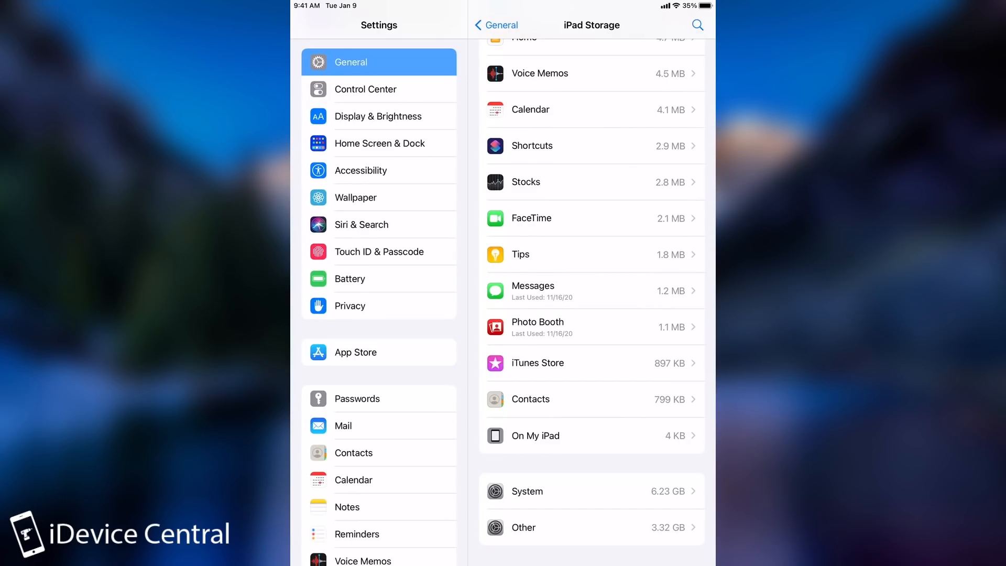
click(582, 527)
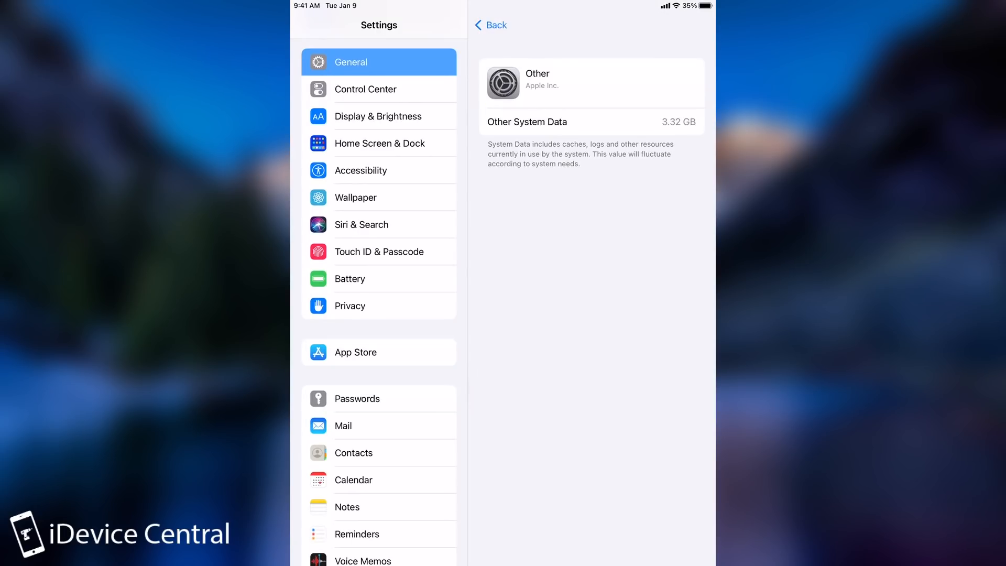
click(490, 25)
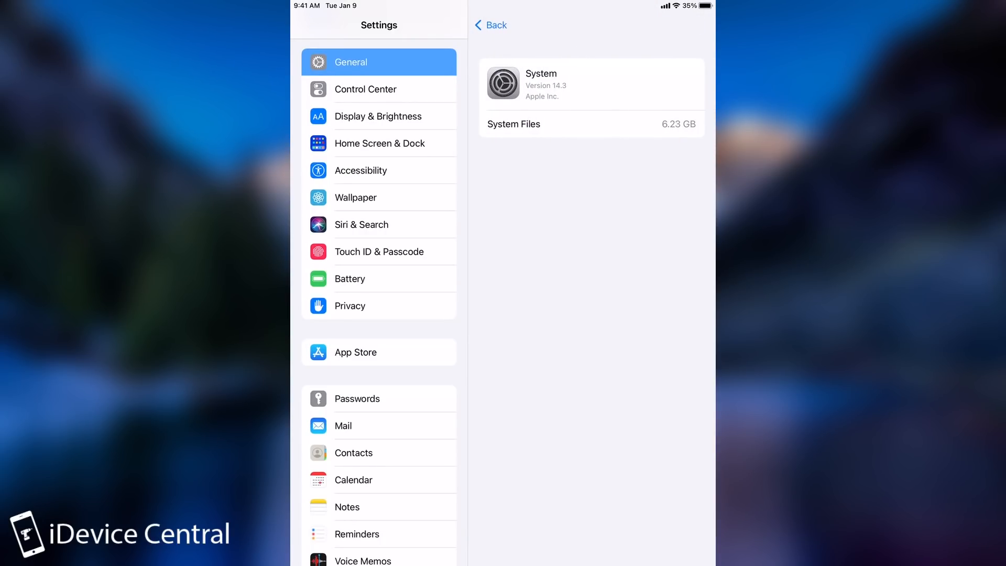
key(home)
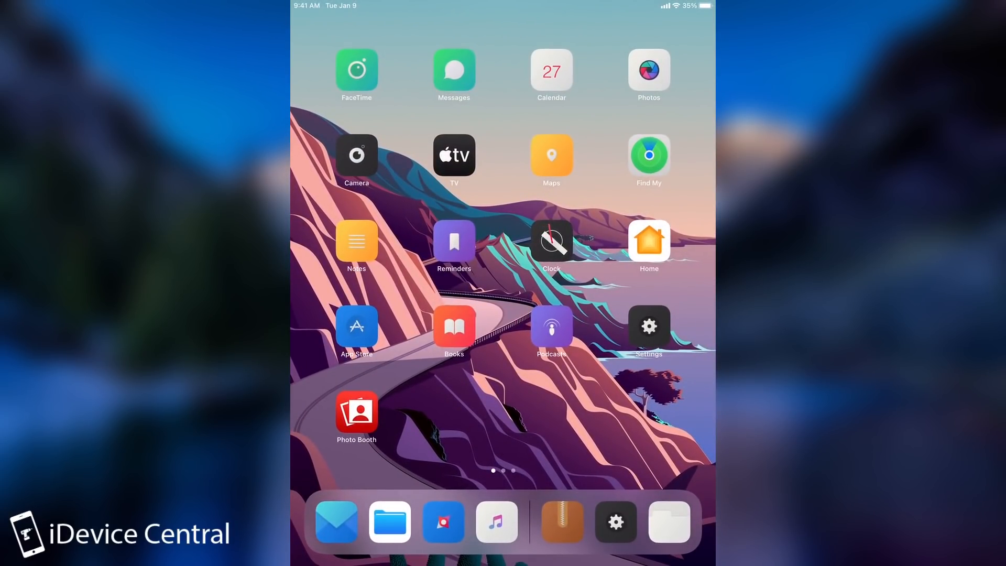
Reopen Filza and scroll through the root directory listing.
scroll(left, 3)
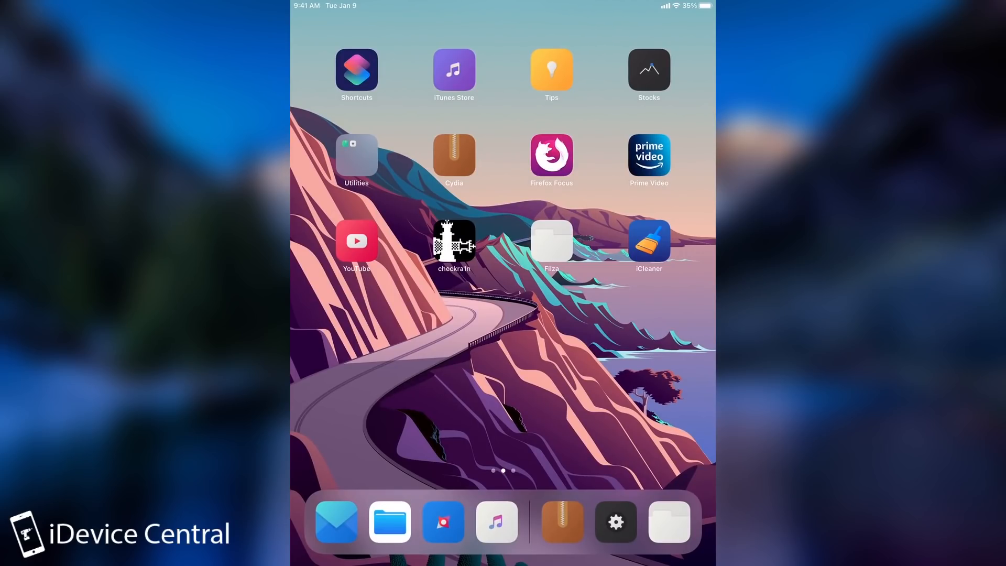
click(551, 241)
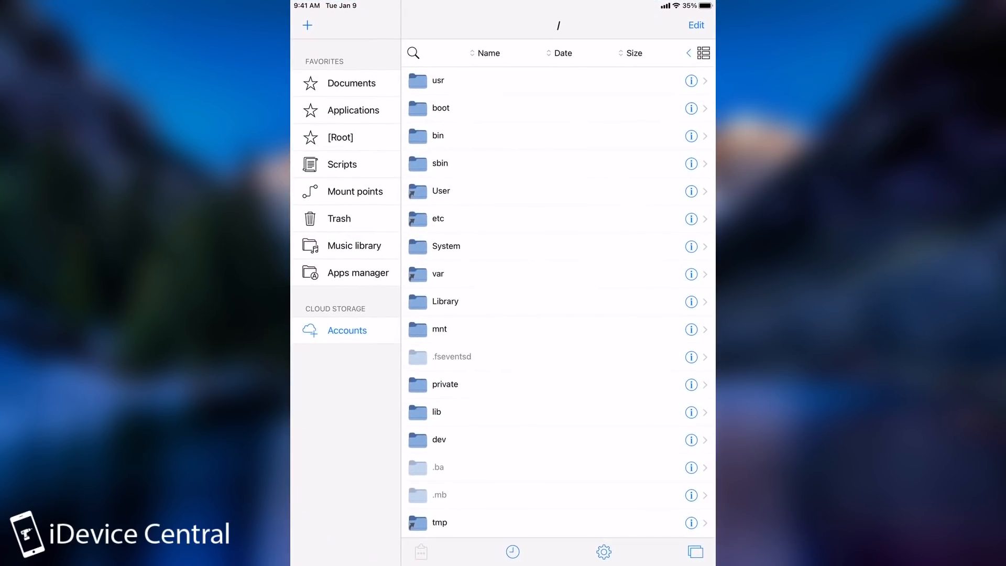
scroll(down, 3)
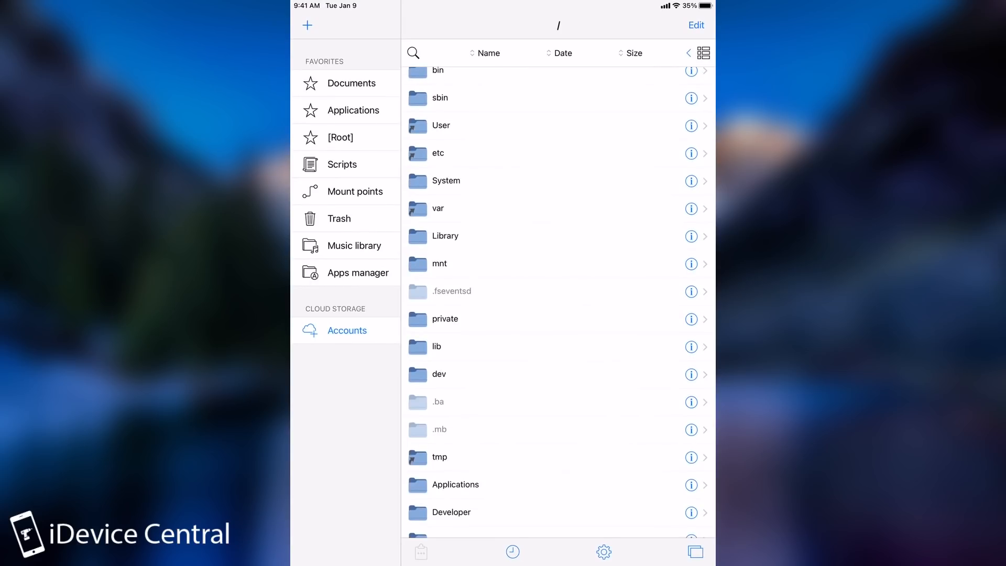
scroll(down, 3)
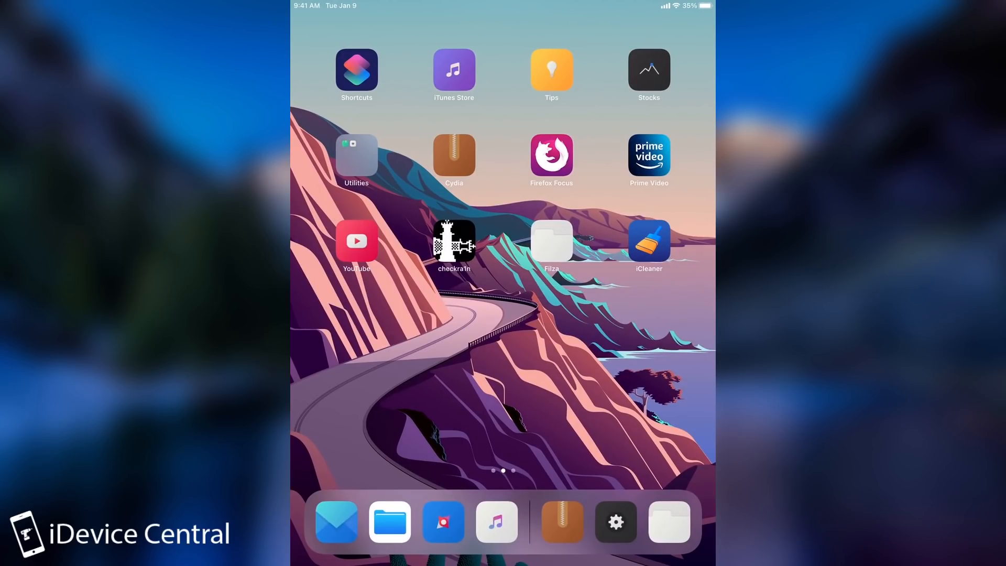
Launch iCleaner, dismiss its new-version notice and exit to the Home Screen.
click(649, 241)
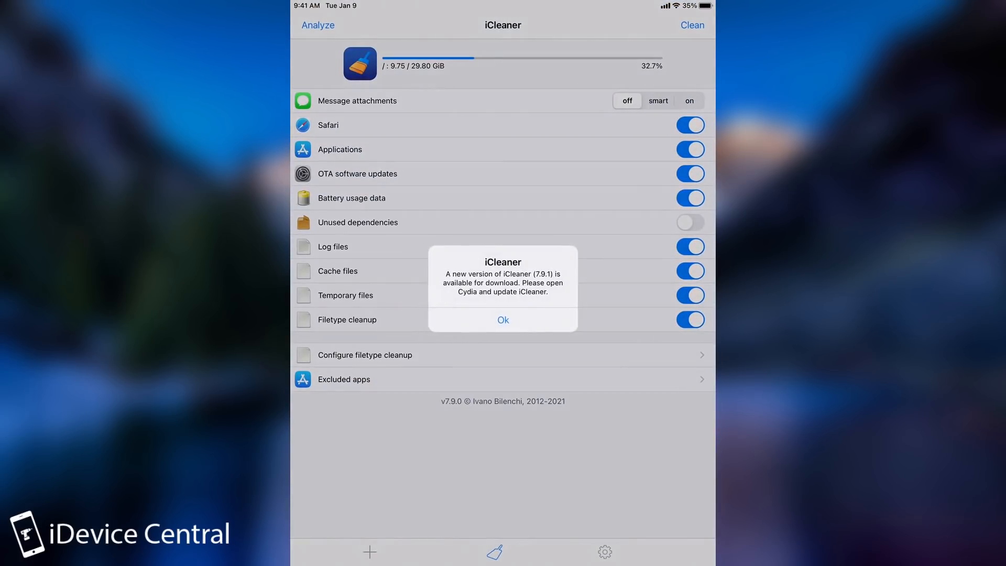
click(503, 319)
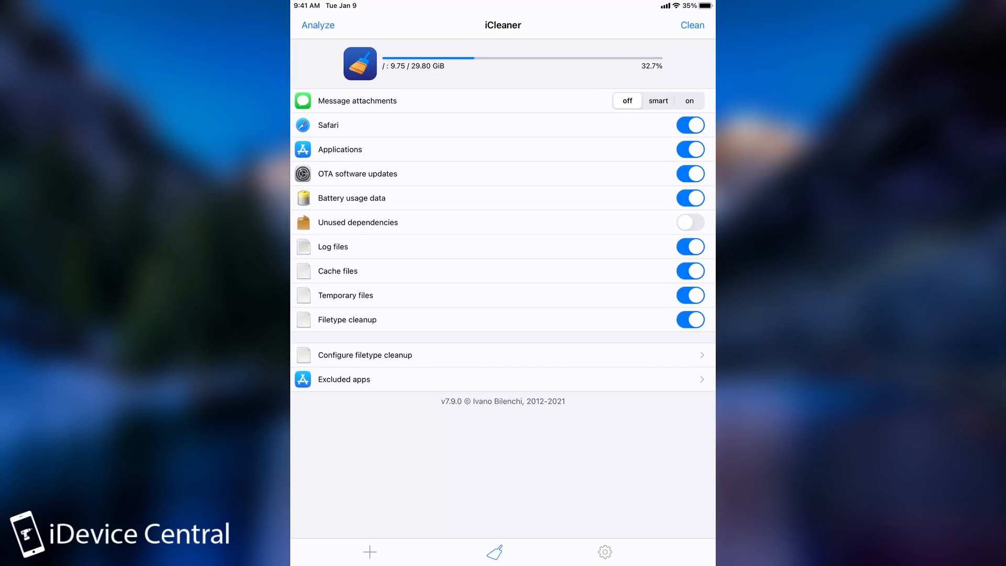
key(home)
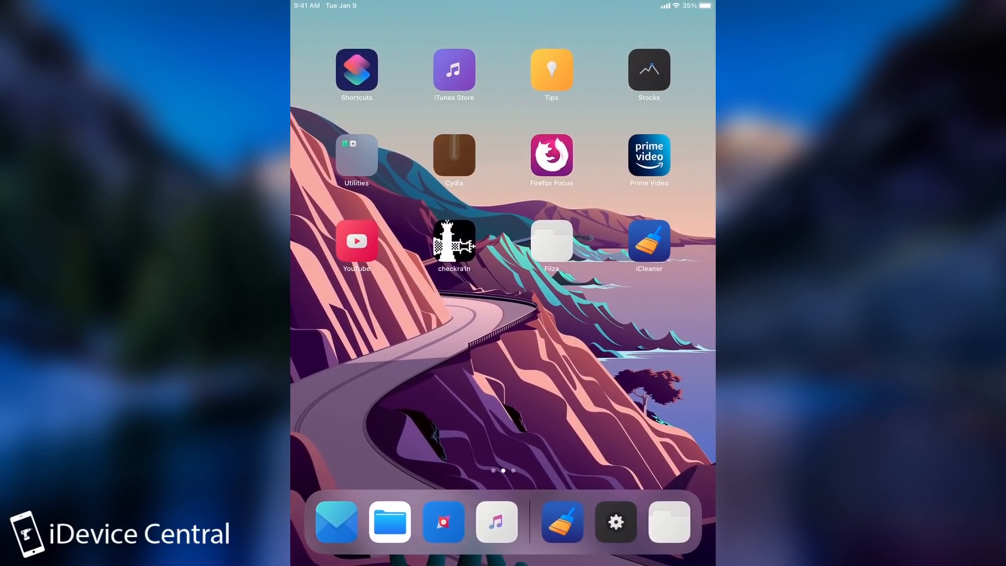
Search Cydia for 'Icle' and pick the installed iCleaner package.
click(454, 155)
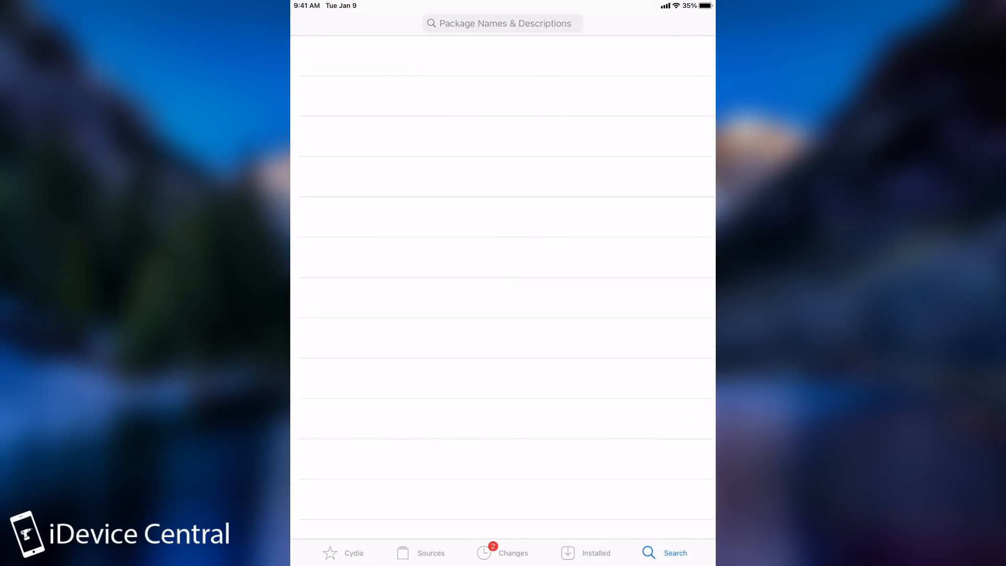
click(503, 23)
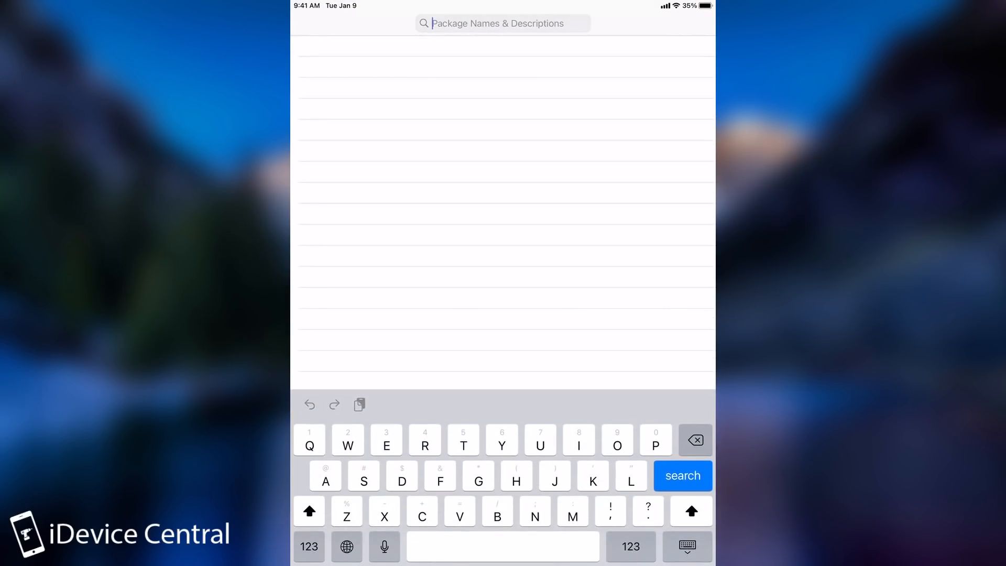
text(Icle)
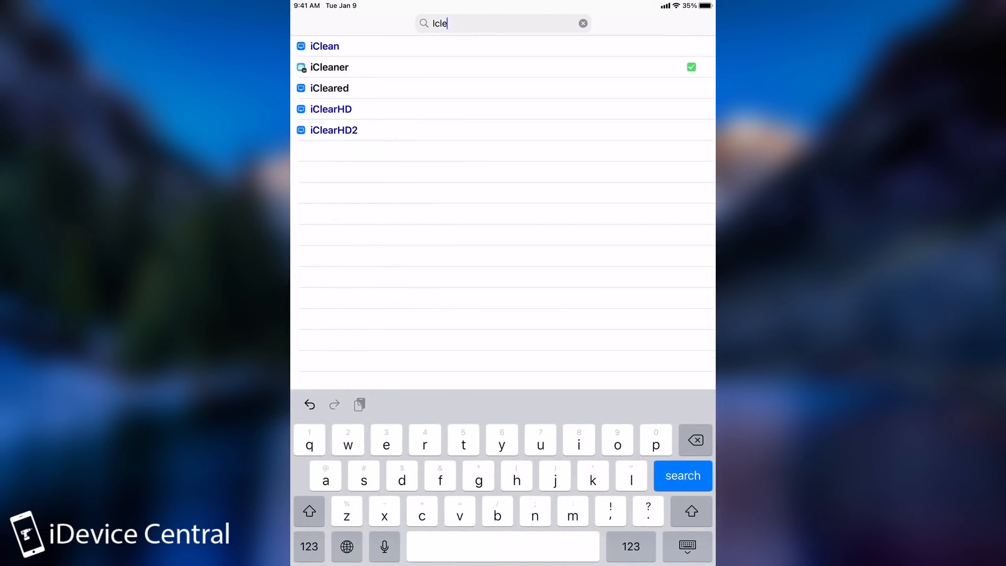
click(329, 67)
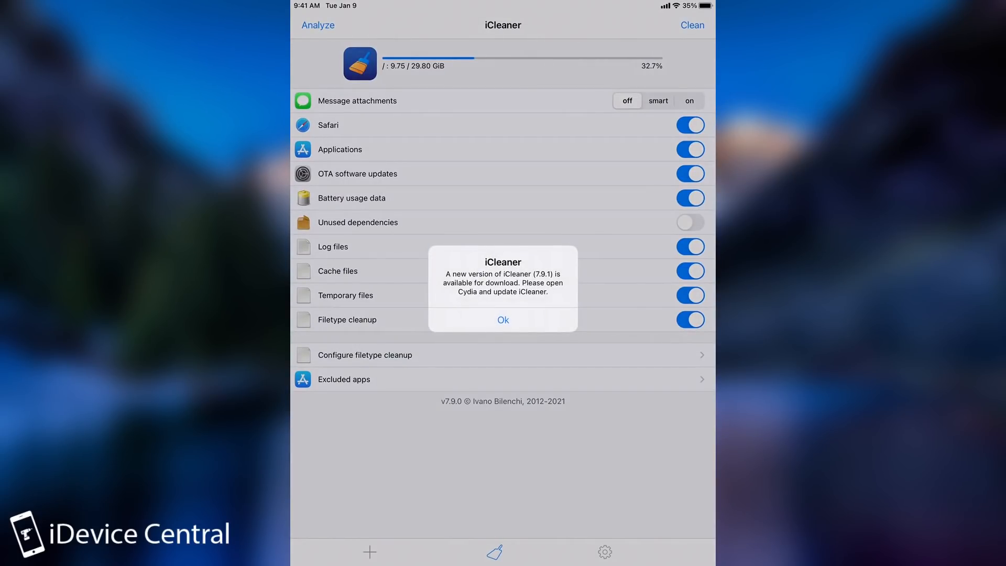
Dismiss iCleaner's update notices and analyze the device, listing 4977 junk files (204.26 MiB).
click(502, 319)
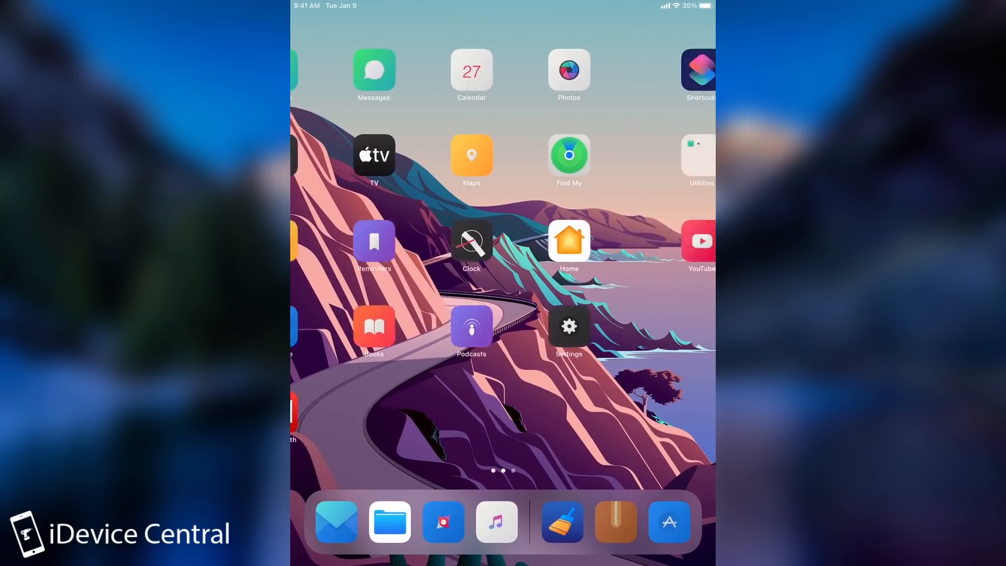
scroll(left, 3)
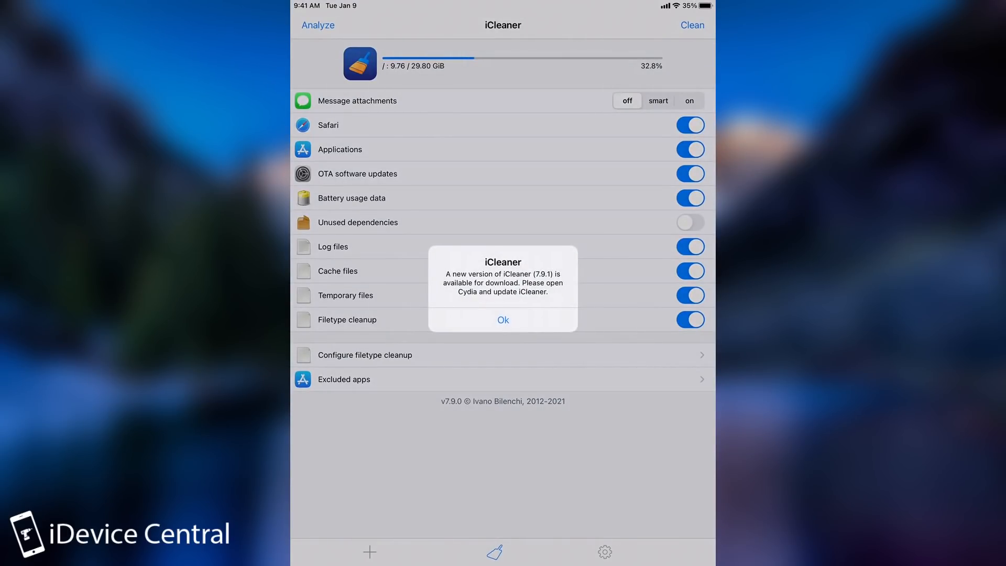
click(502, 320)
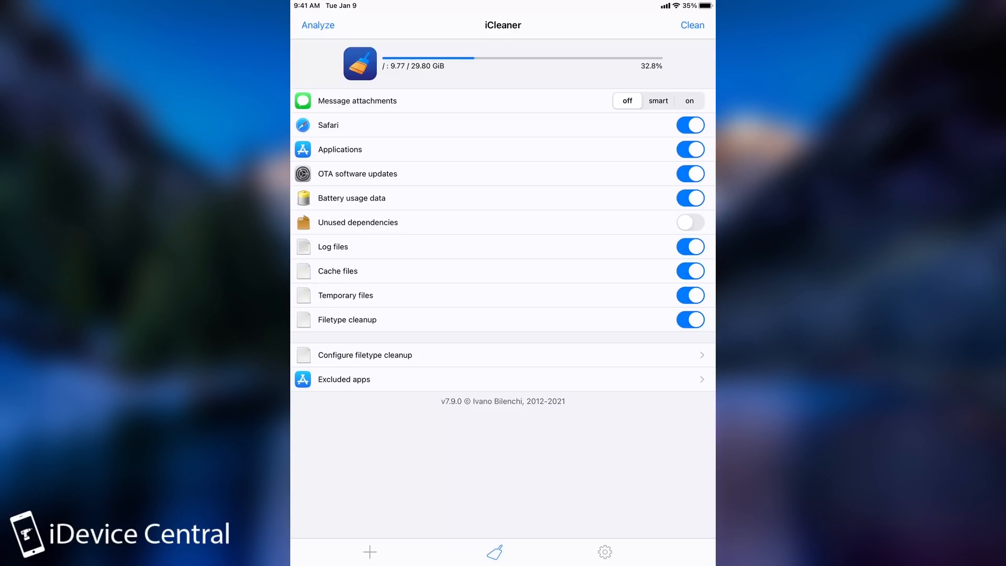
click(317, 25)
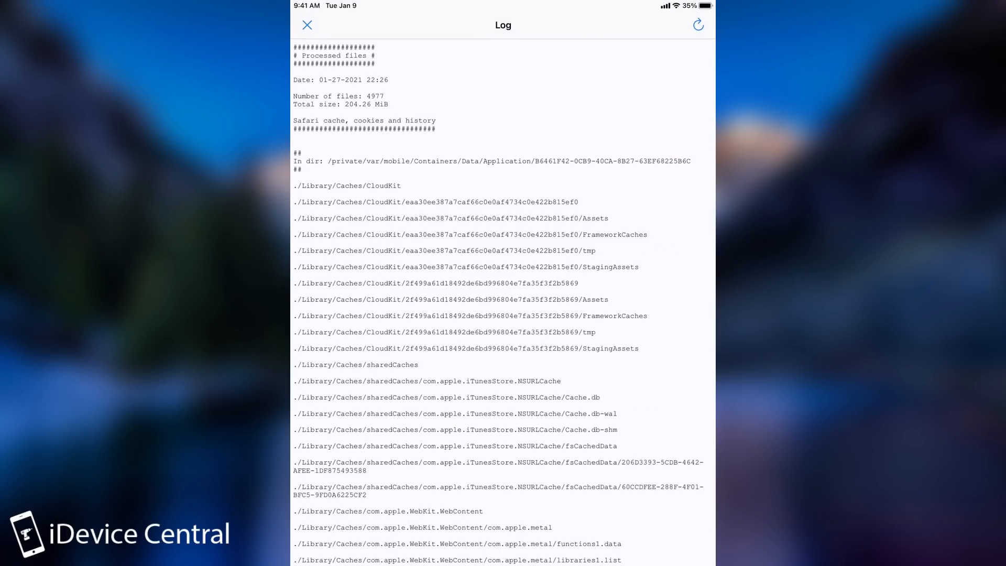
scroll(down, 3)
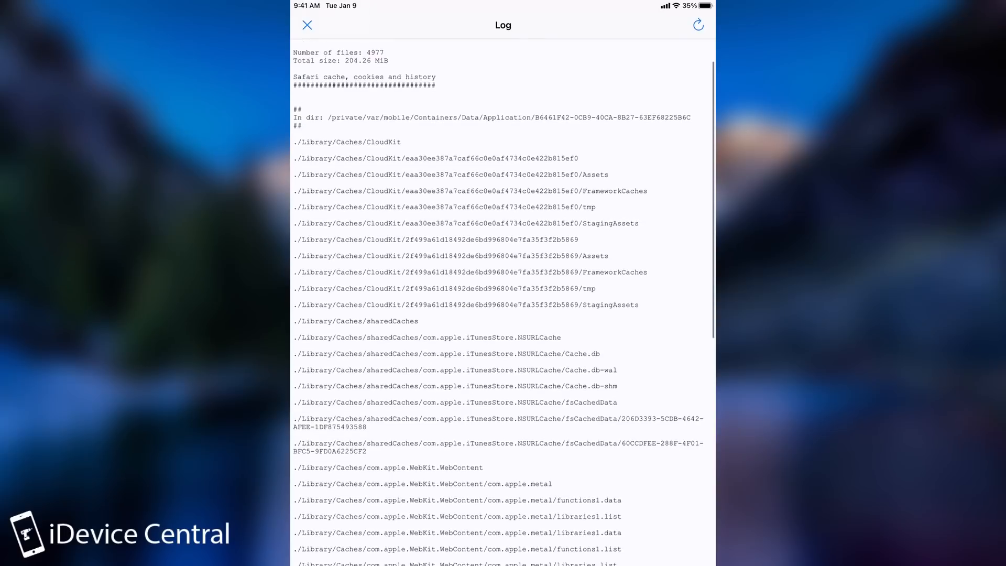
scroll(down, 3)
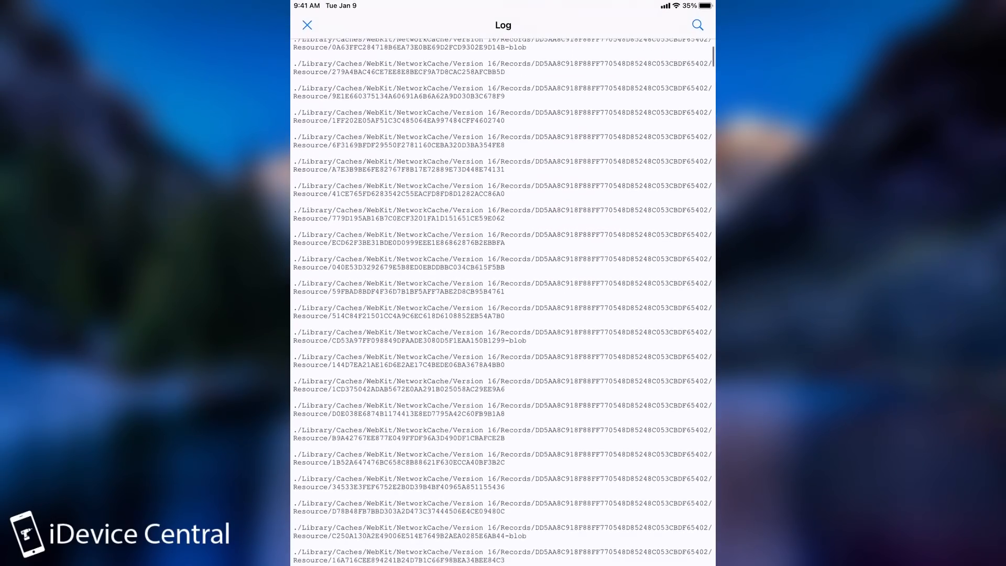
scroll(down, 3)
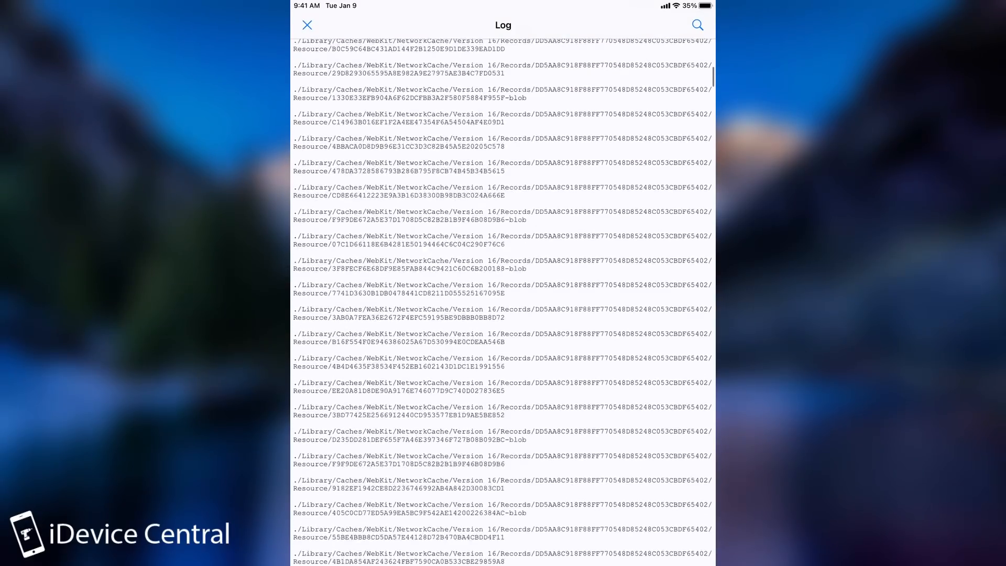
scroll(down, 3)
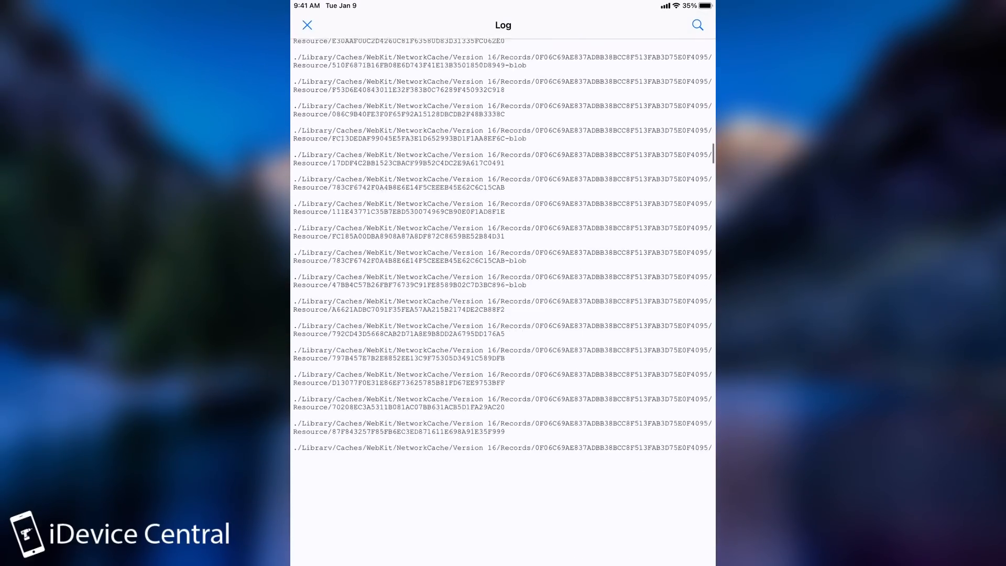
scroll(down, 3)
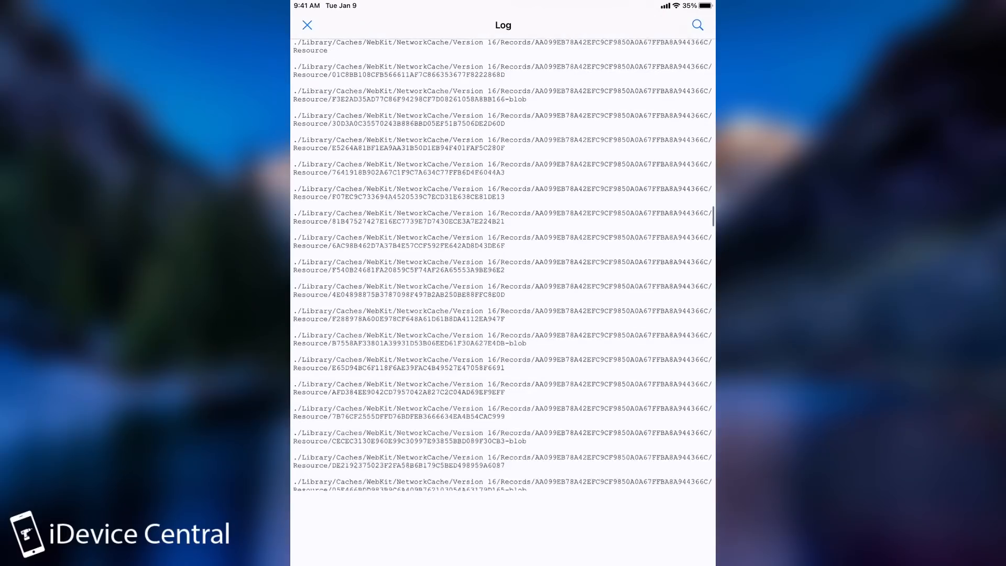
scroll(down, 3)
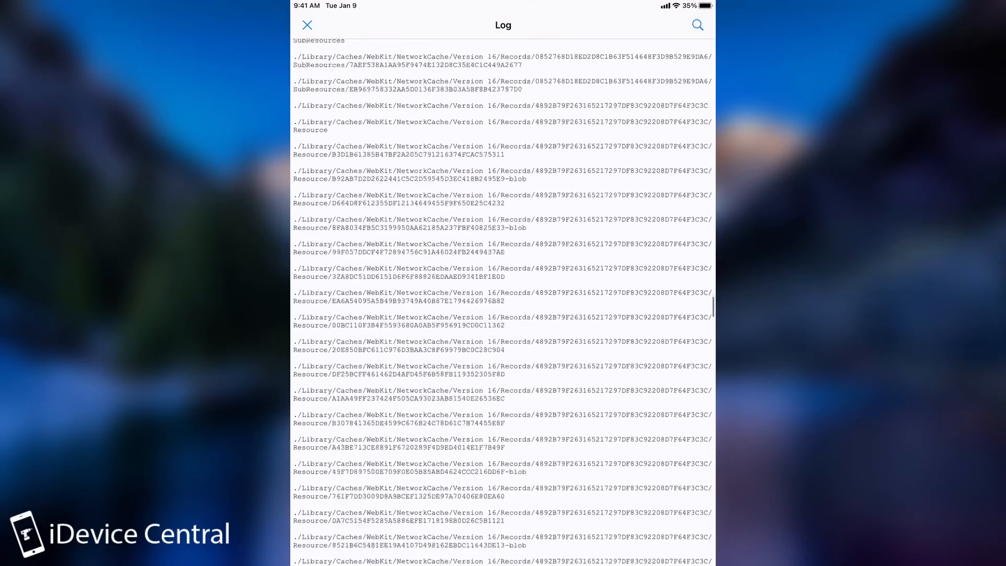
scroll(down, 3)
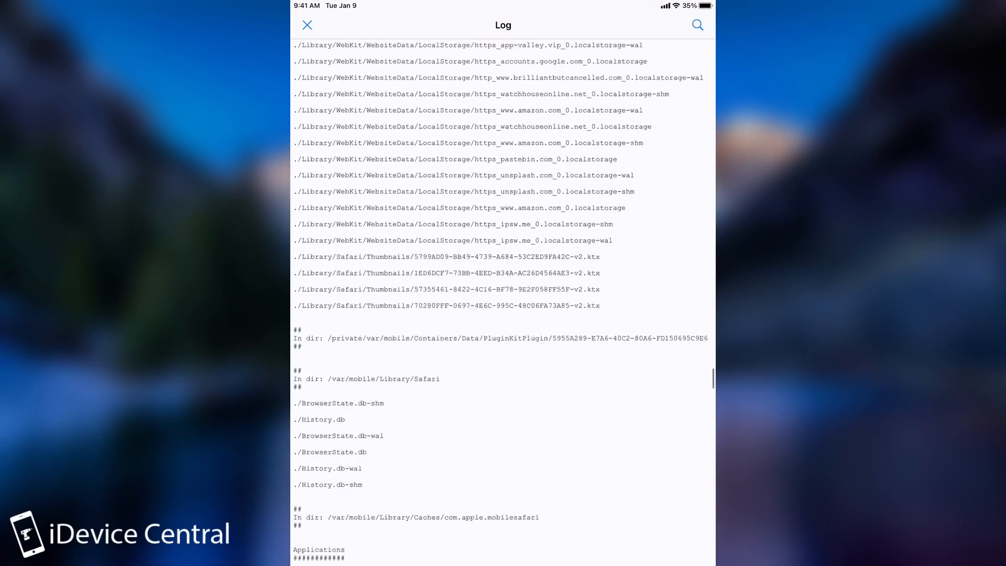
scroll(down, 3)
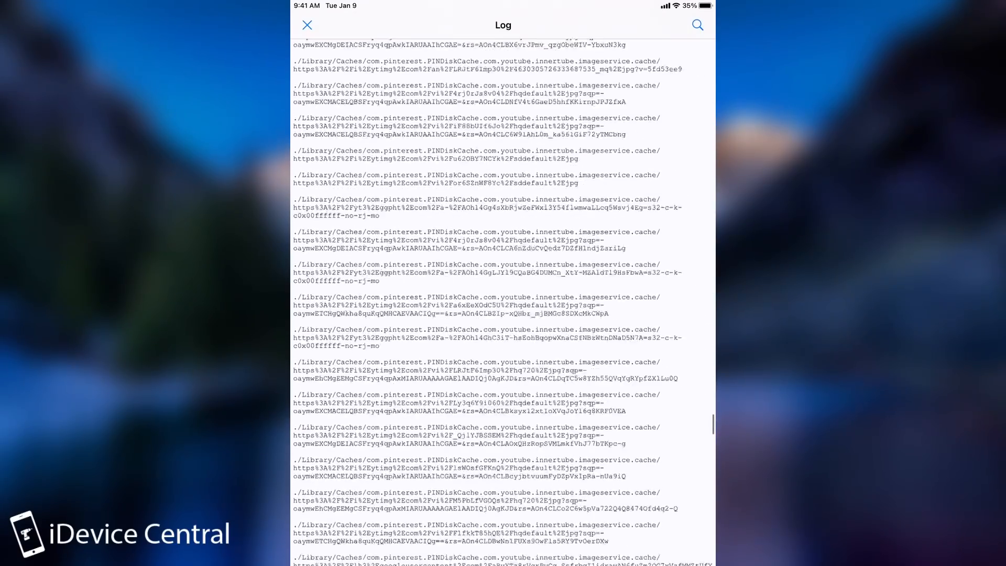
scroll(down, 3)
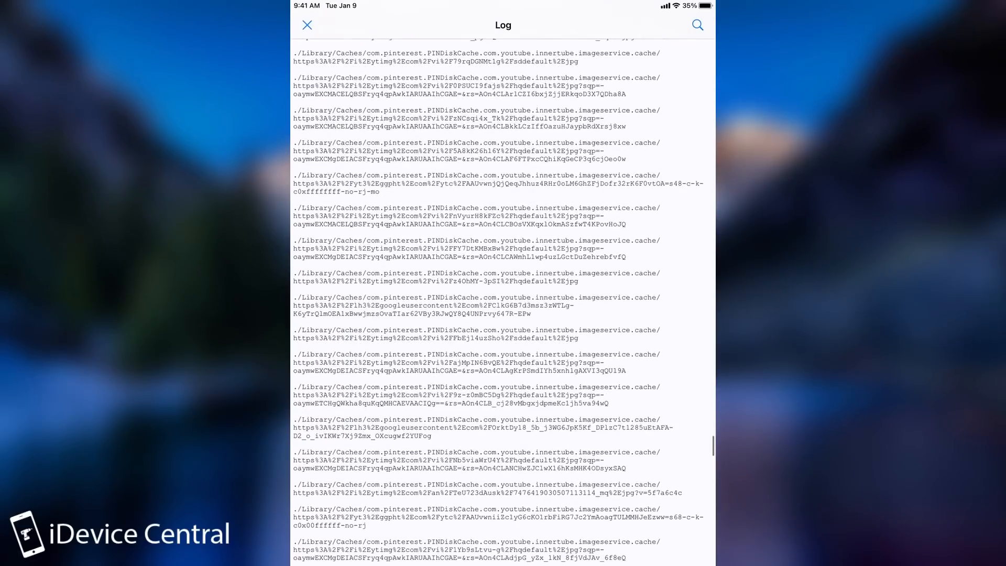
scroll(down, 3)
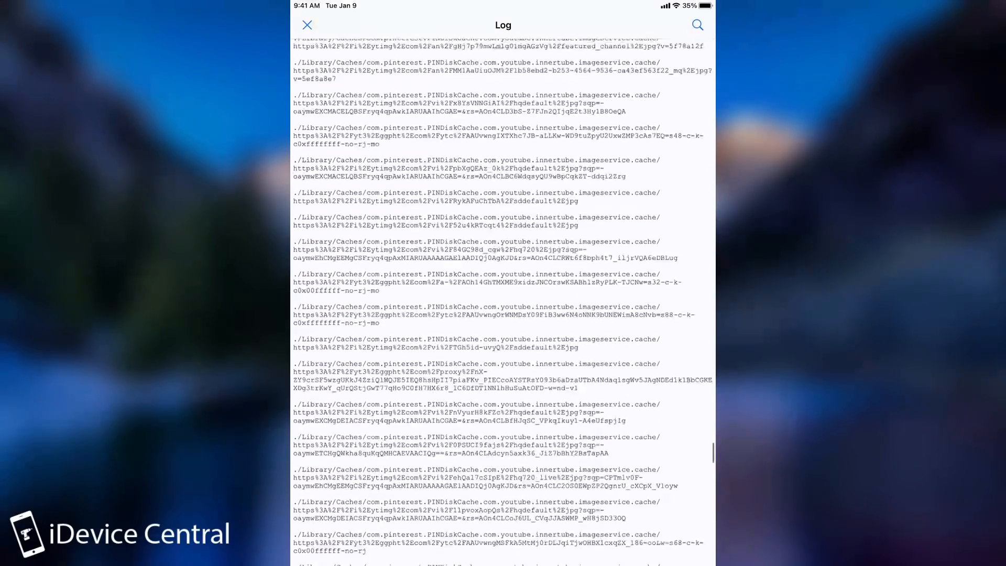
scroll(down, 3)
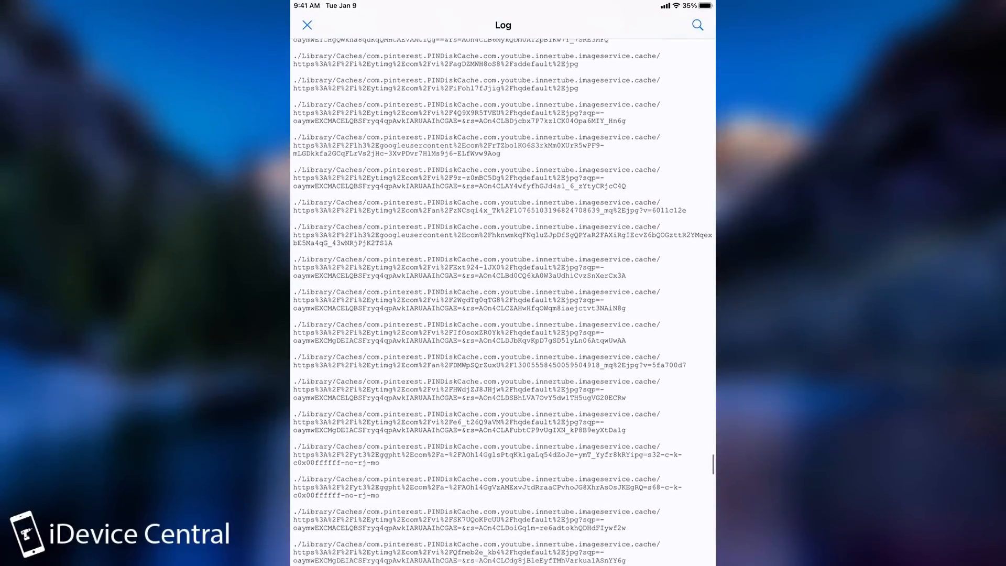
click(307, 25)
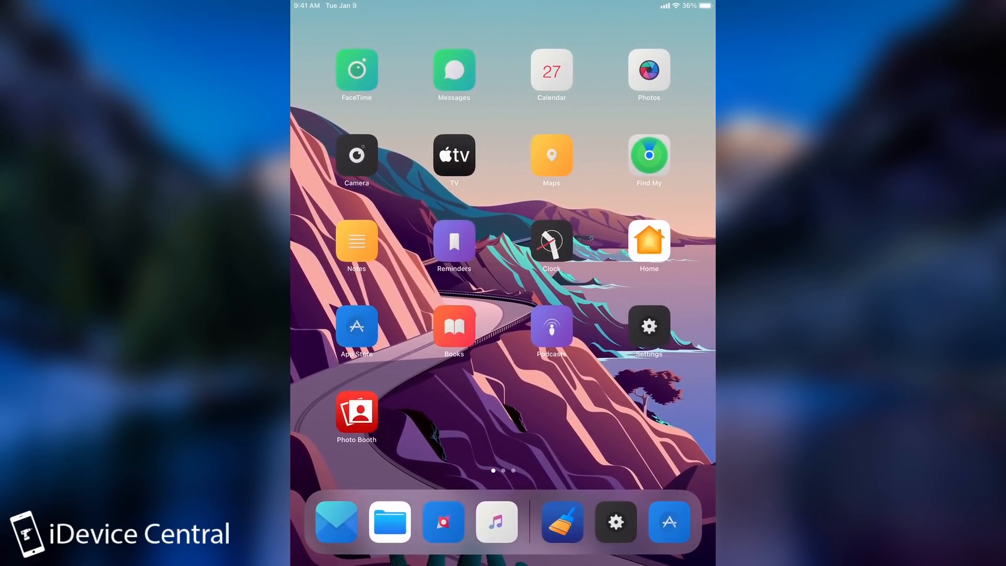
Swipe to the Home Screen page holding Cydia.
scroll(left, 3)
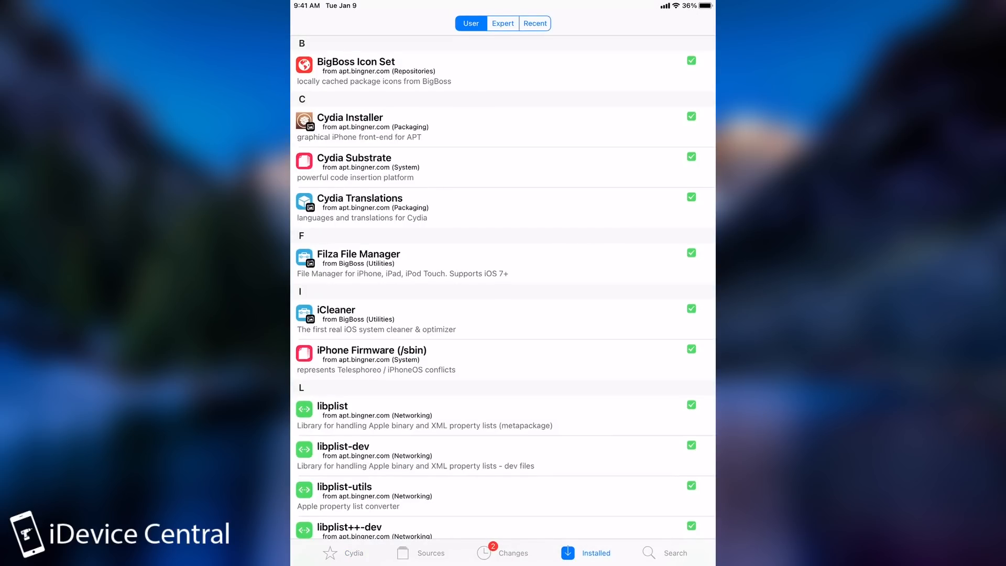
Launch the tweakCompatible checker from Cydia to show Snowboard reports on iOS 11.4.
click(664, 553)
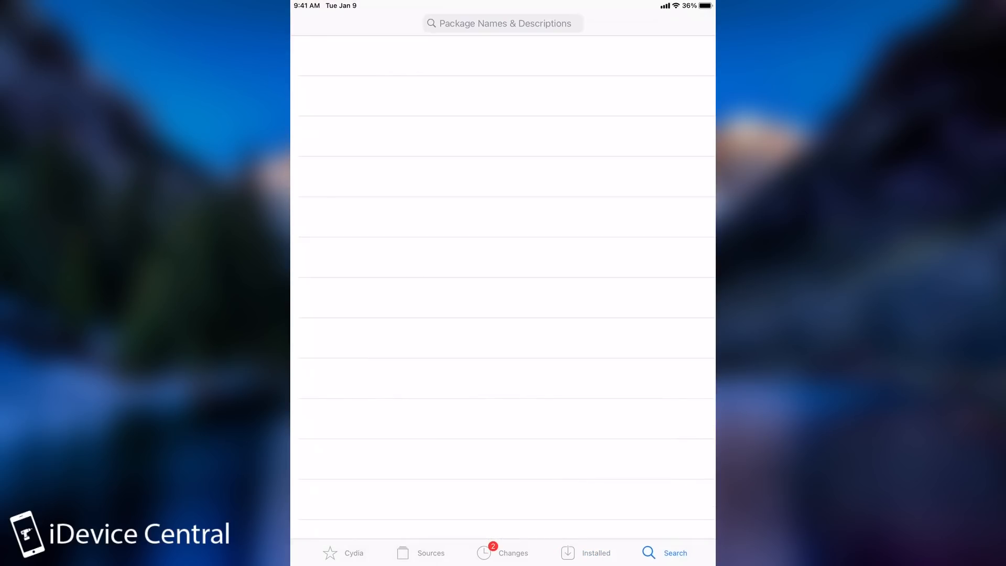
click(568, 553)
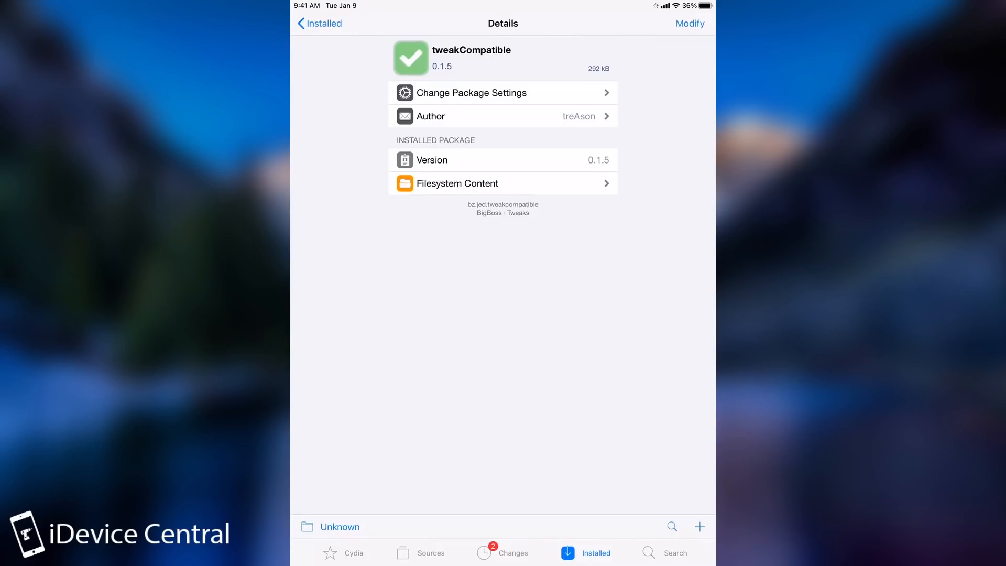
click(319, 23)
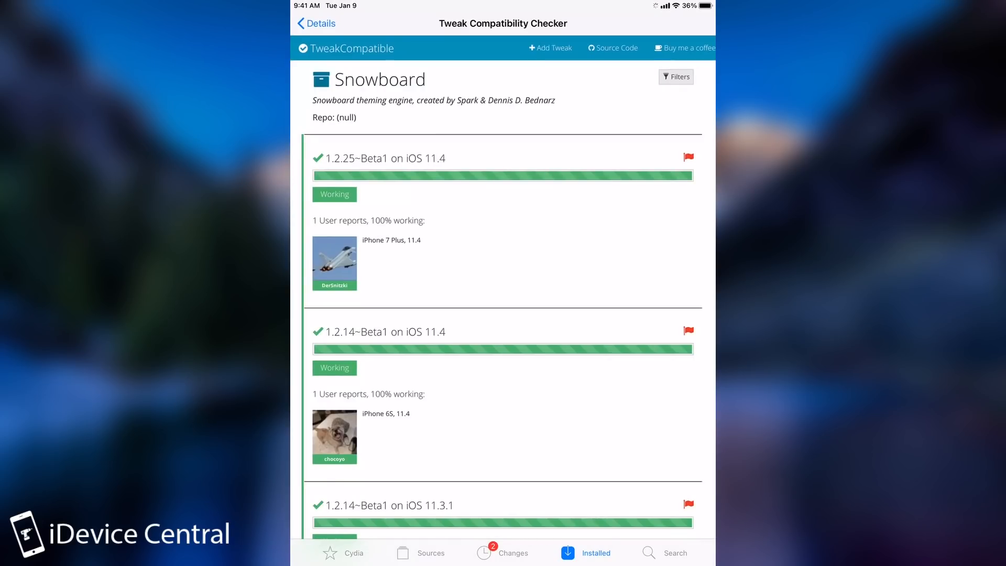
scroll(down, 3)
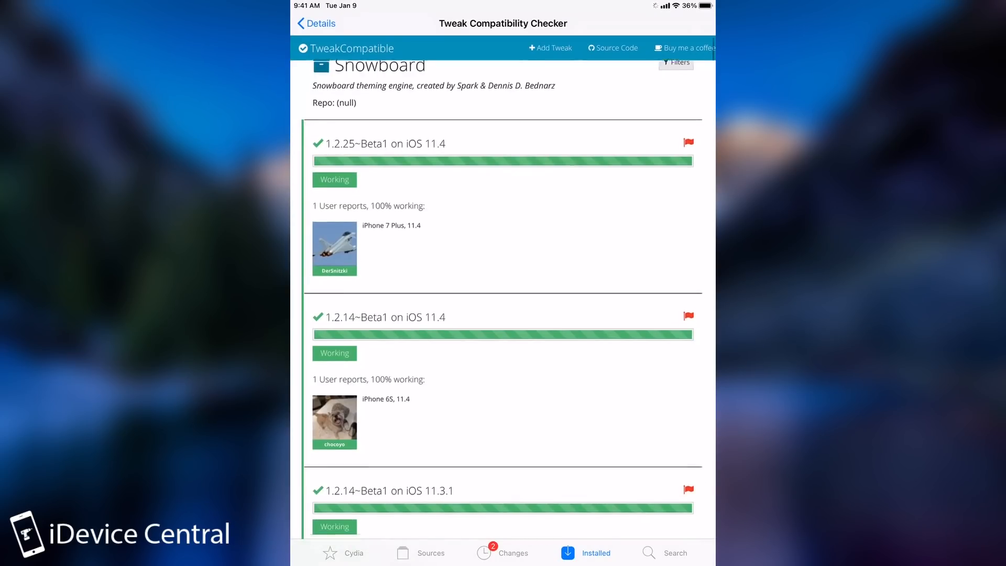
scroll(down, 3)
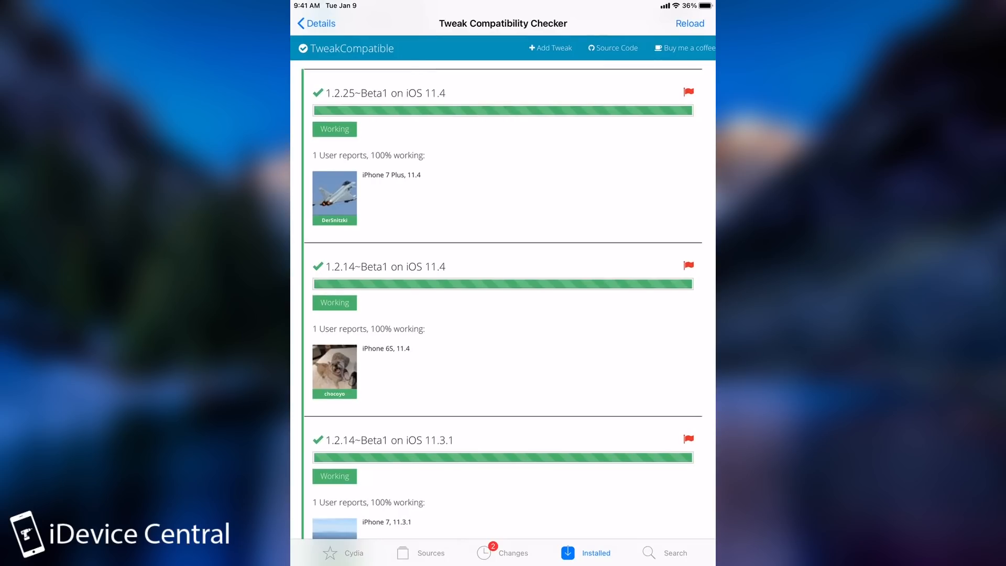
scroll(down, 3)
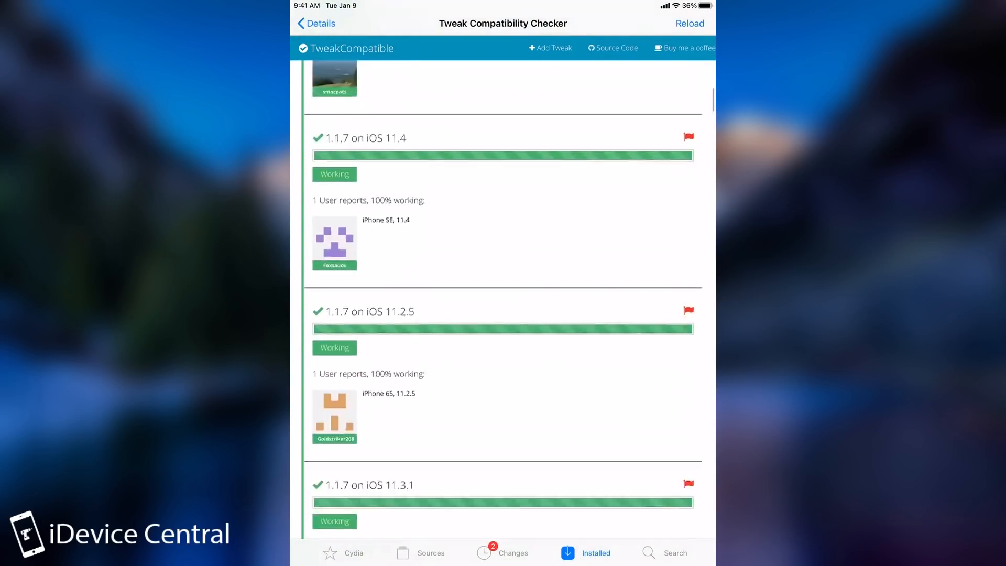